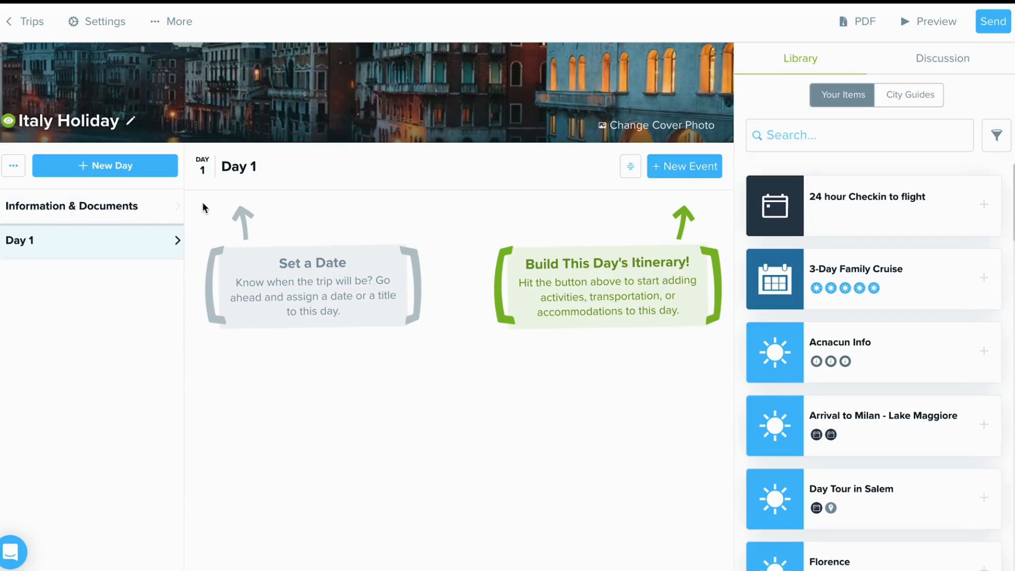
mouse_move(13, 165)
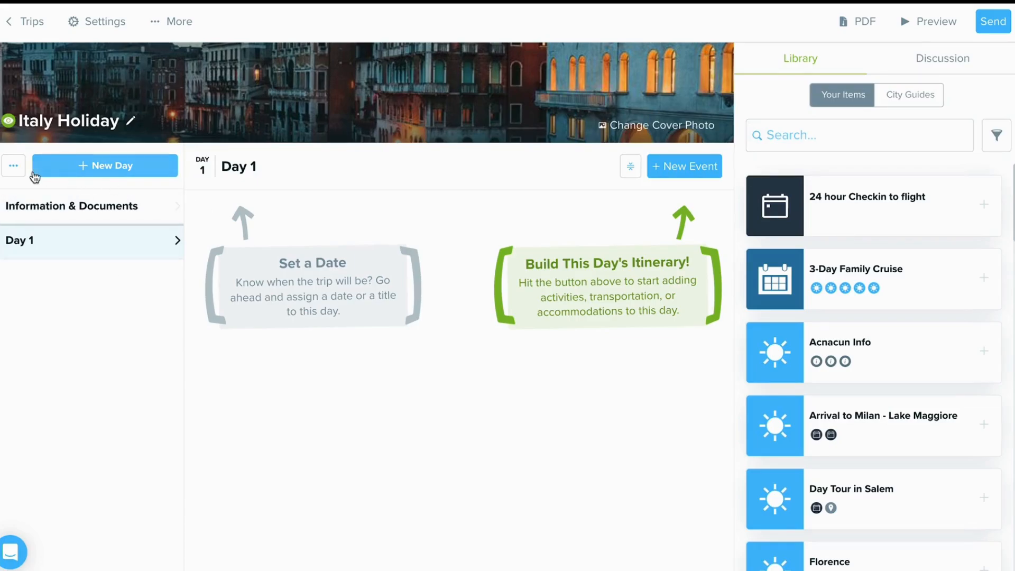
Show the event types for adding to Day 1 of Italy Holiday via the ··· menu.
left_click(13, 166)
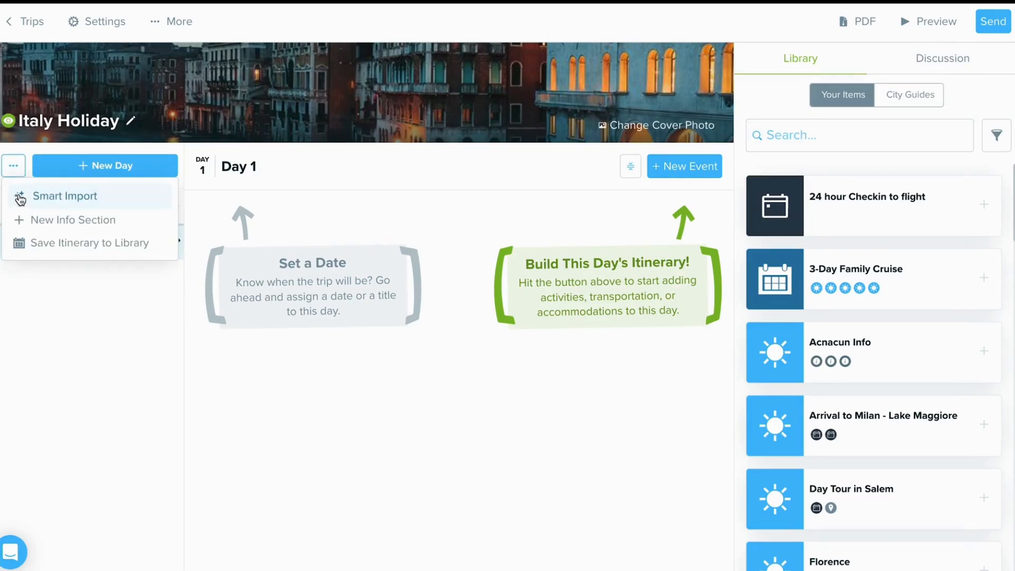
mouse_move(684, 166)
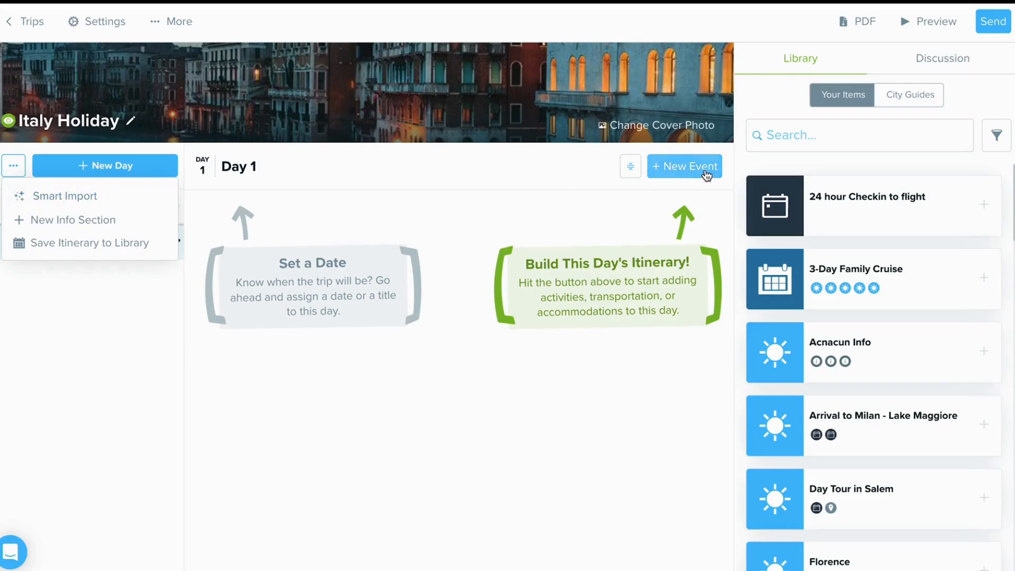
left_click(684, 167)
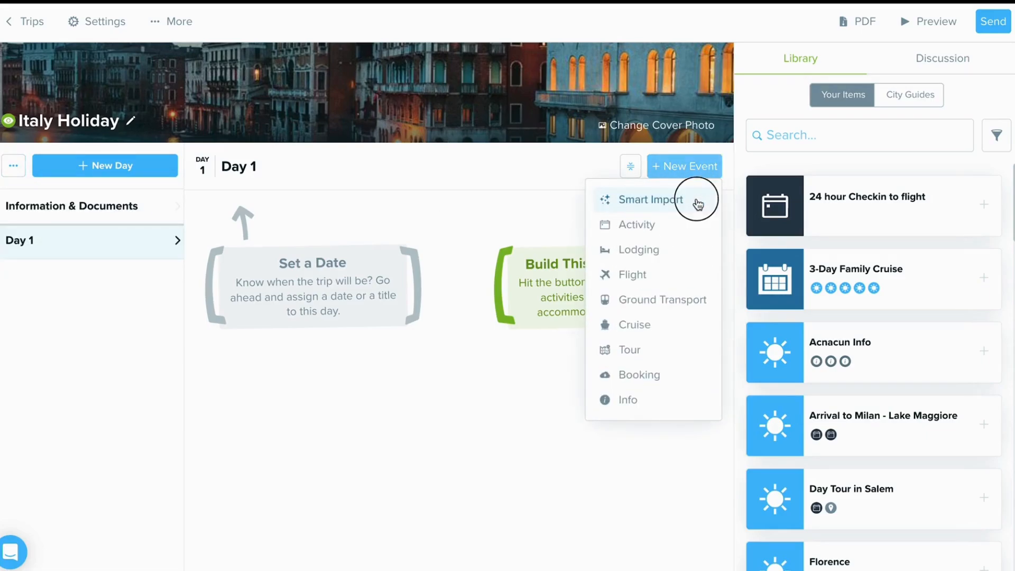
Start Smart Import and upload 'Sample Delta Vacations quote (1).pdf'.
left_click(650, 198)
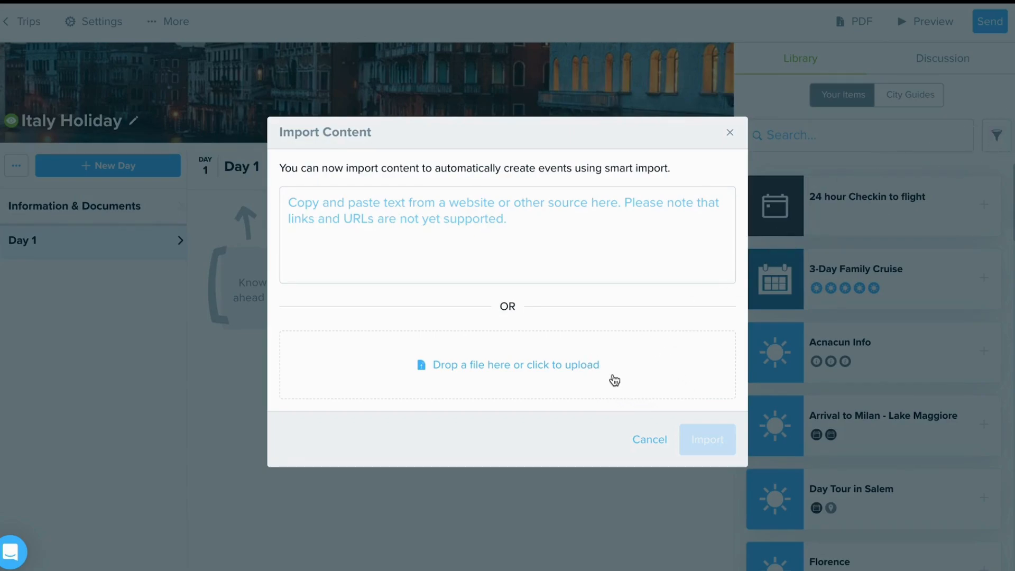
left_click(508, 364)
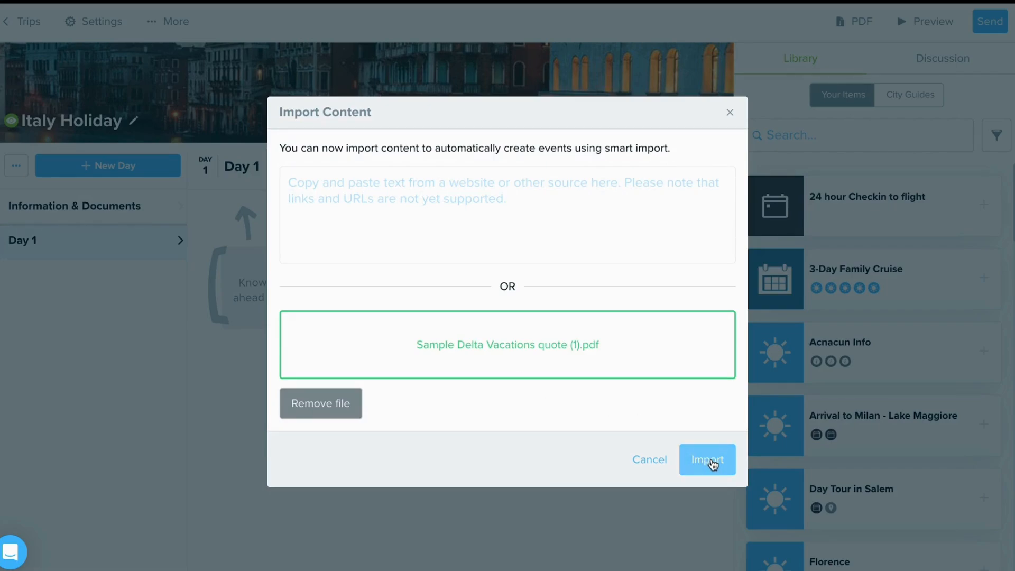
Import the PDF's flights and hotels, check the Apr 9 events, then open New Trip.
left_click(706, 459)
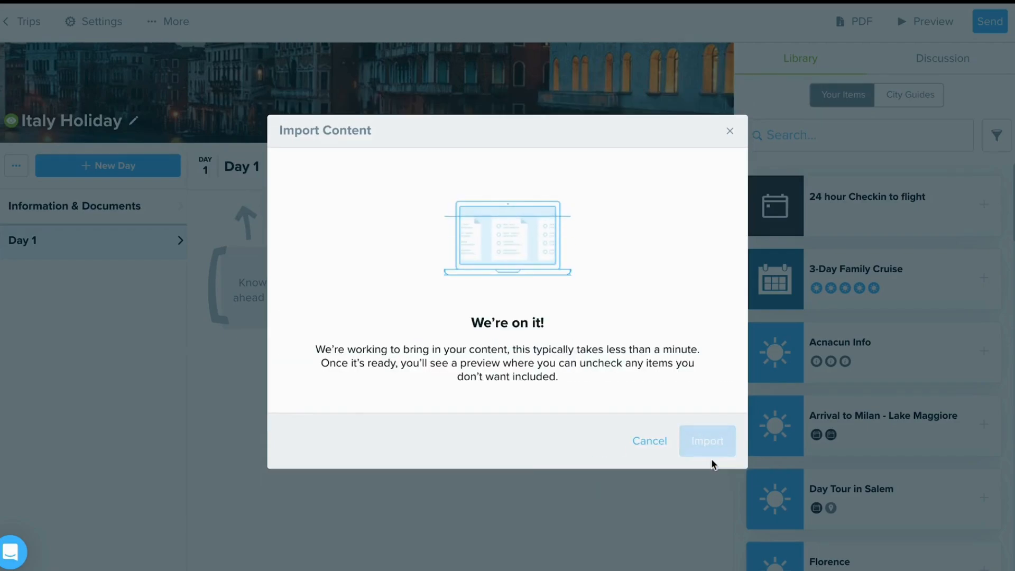
mouse_move(714, 477)
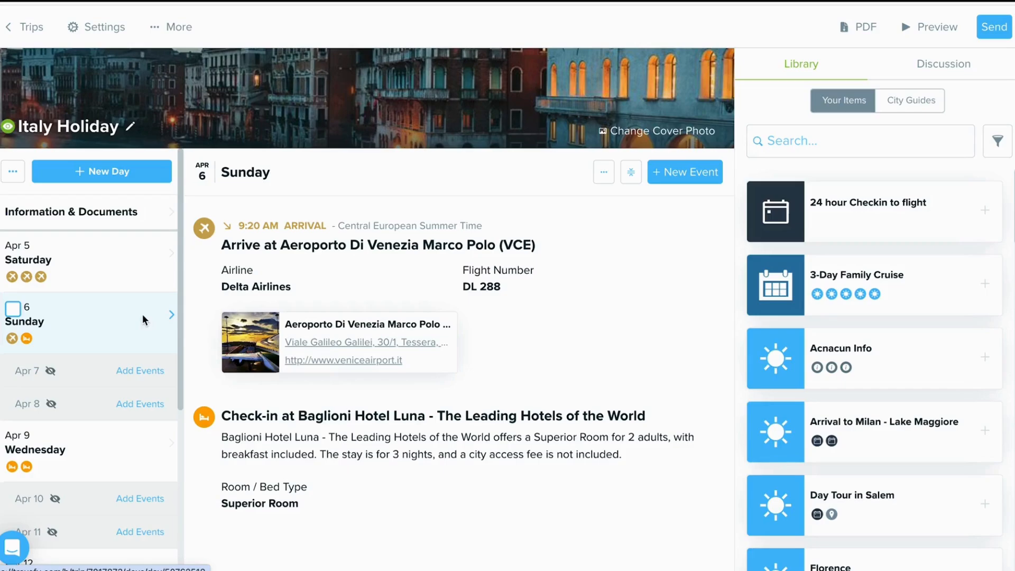
left_click(36, 442)
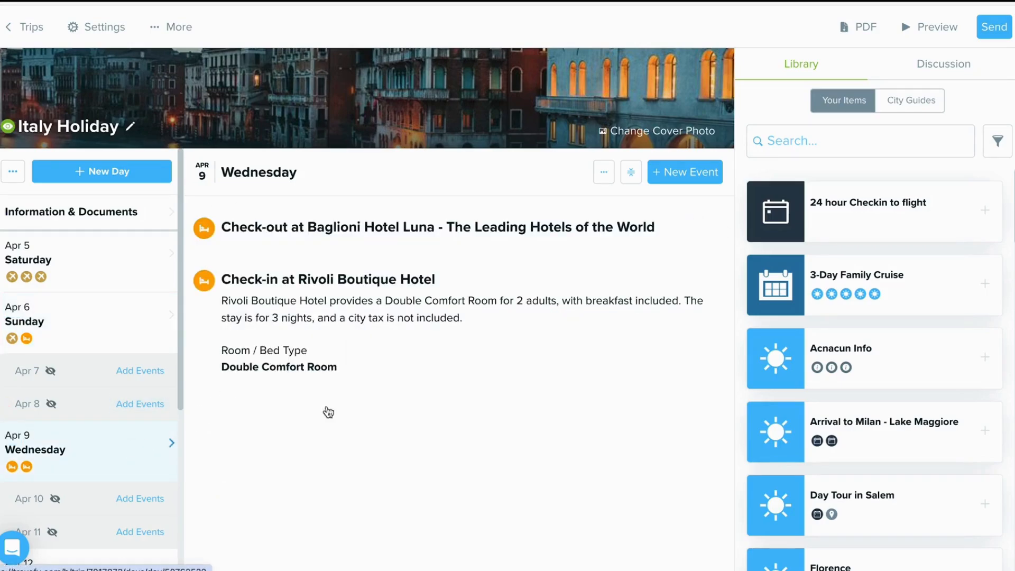
left_click(52, 259)
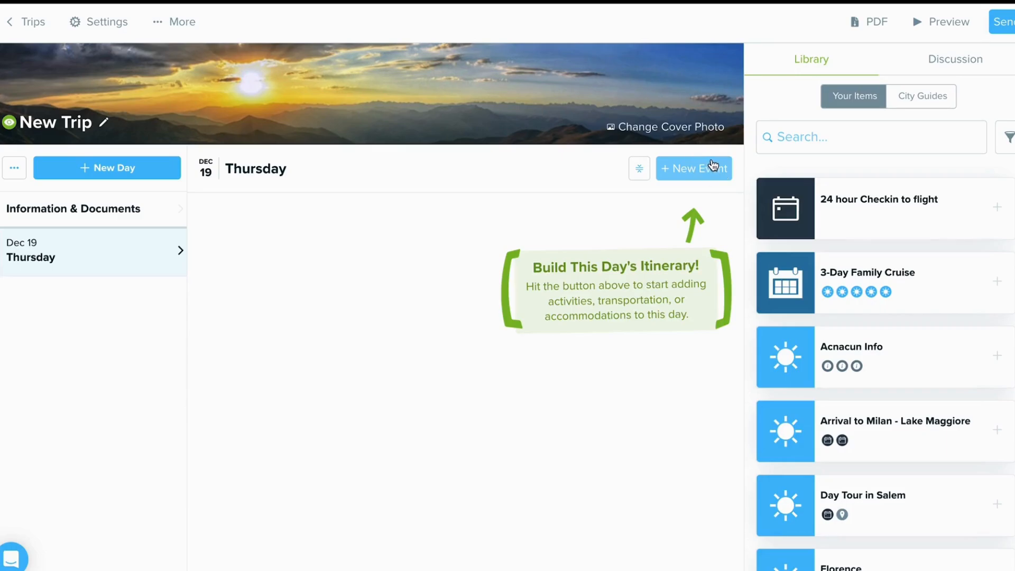
Smart Import the pasted Southwest WN 995 Chicago Midway–Eppley Airfield flight into Dec 19.
left_click(693, 167)
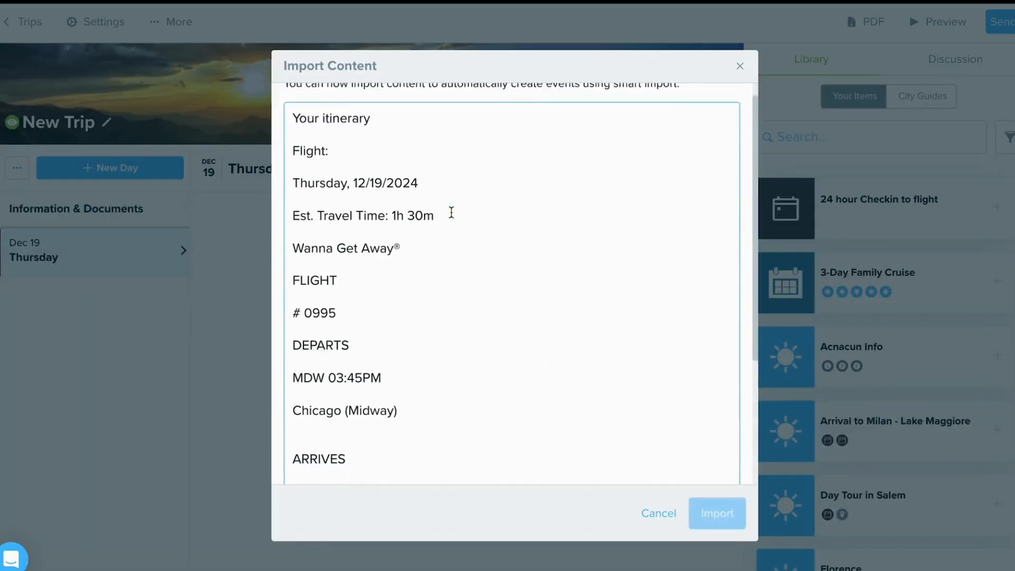
left_click(715, 513)
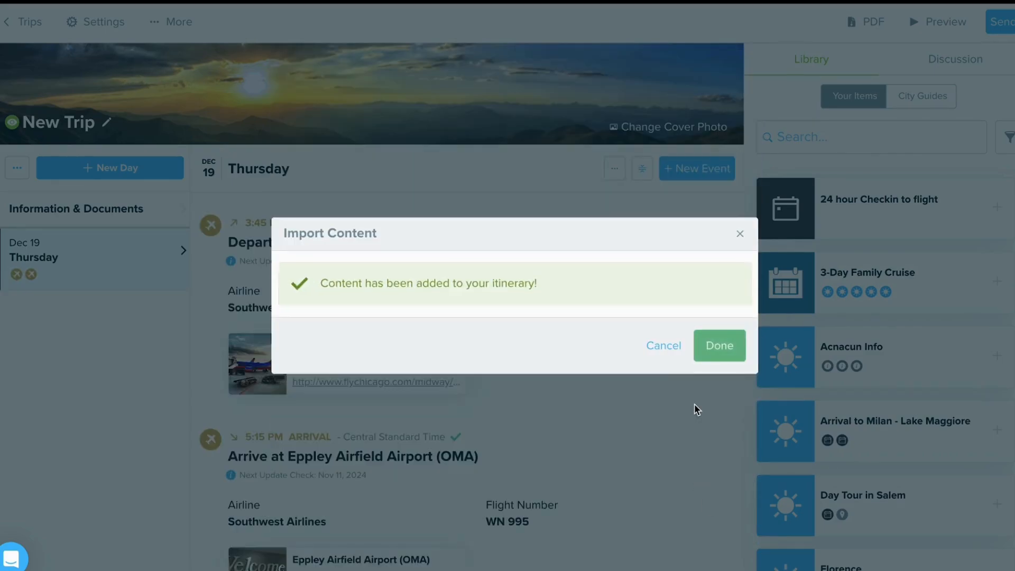
left_click(718, 345)
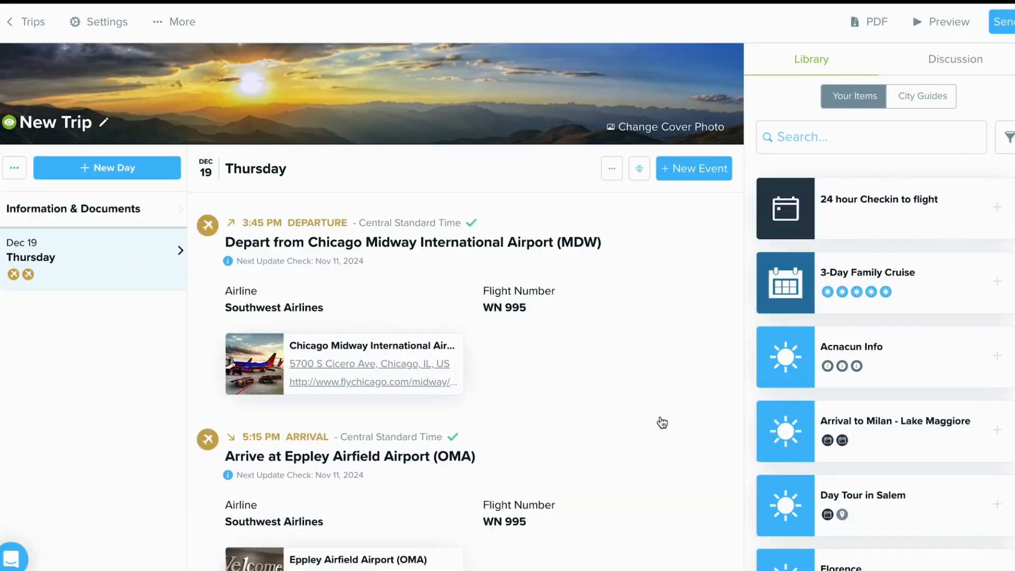